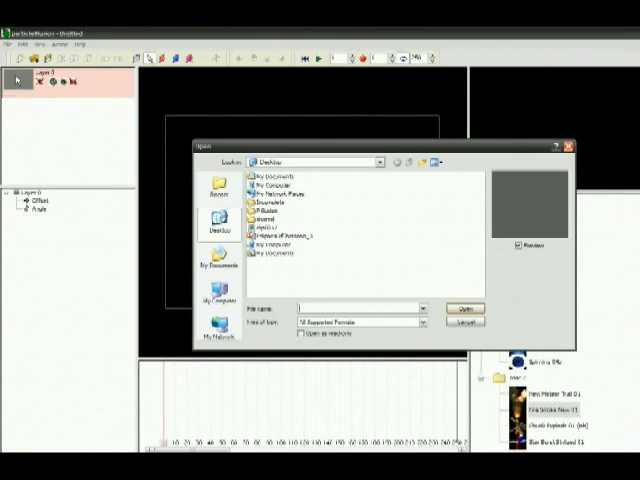
Step: Pick the Earth photo file to use as the stage background image
{"action": "left_click", "coordinate": [280, 236]}
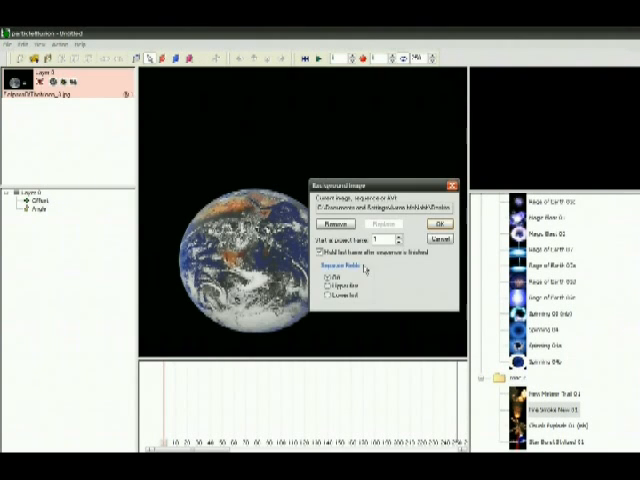
{"action": "left_click", "coordinate": [438, 224]}
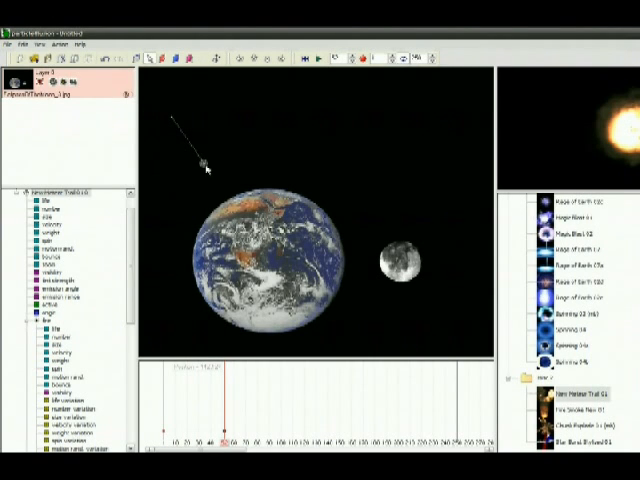
Step: Place the meteor emitter on the stage above the Earth, beside the moon
{"action": "left_click", "coordinate": [276, 448]}
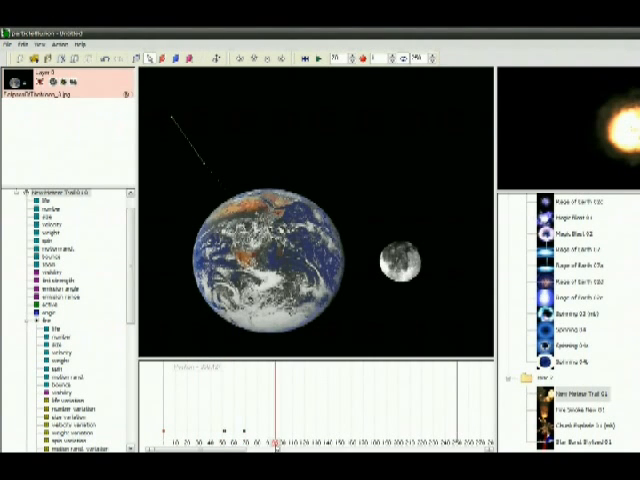